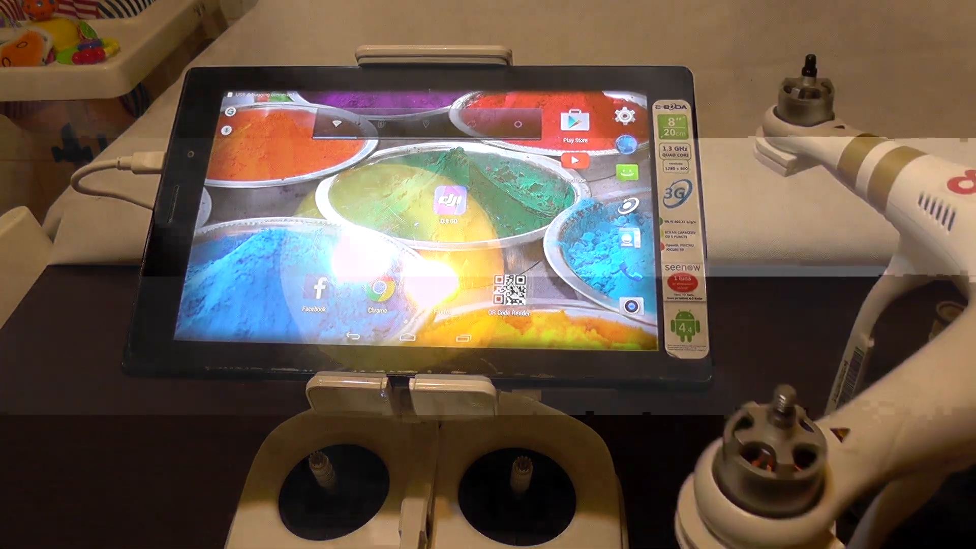
- Launch DJI GO from the Android home screen to bring up its splash screen
{"action": "left_click", "coordinate": [446, 198]}
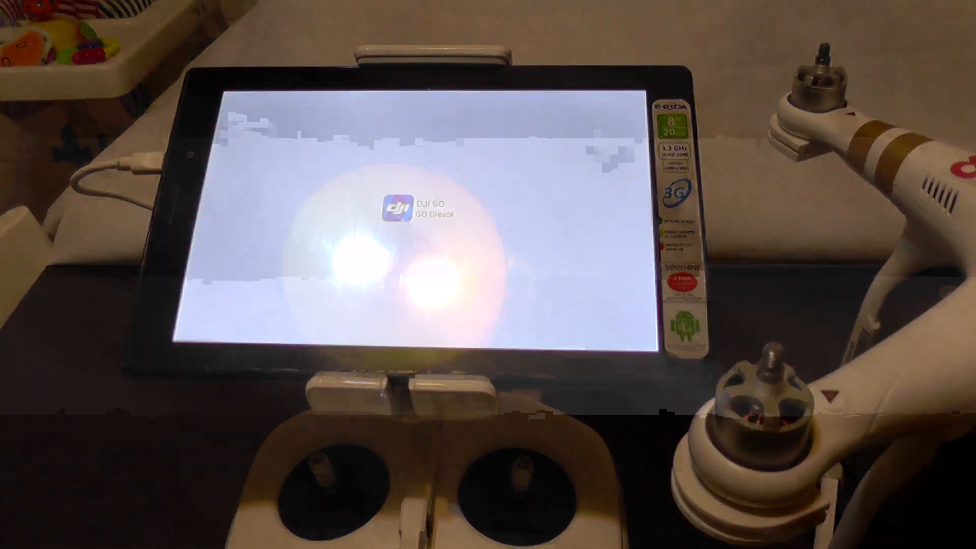